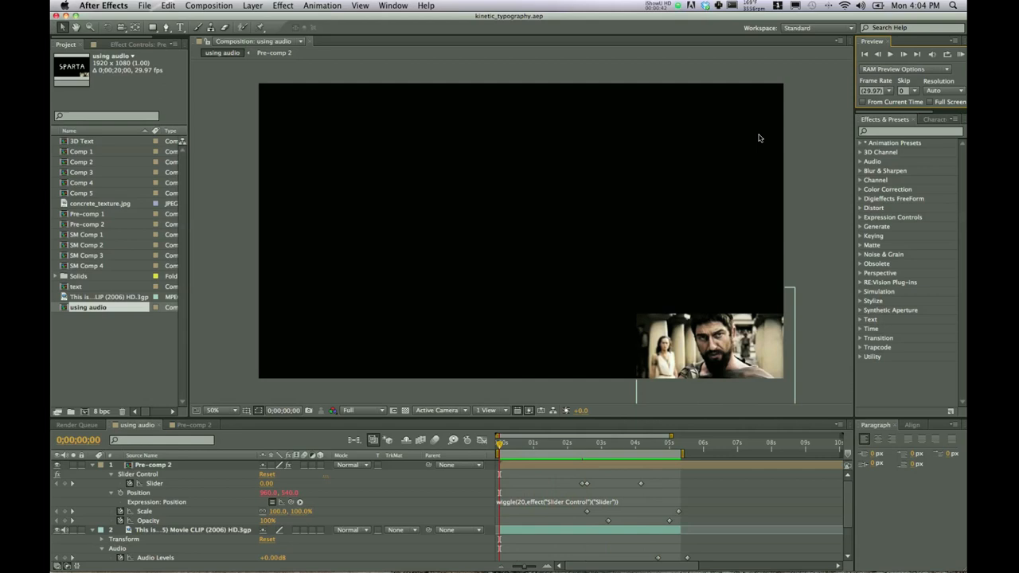
mouse_move(580, 223)
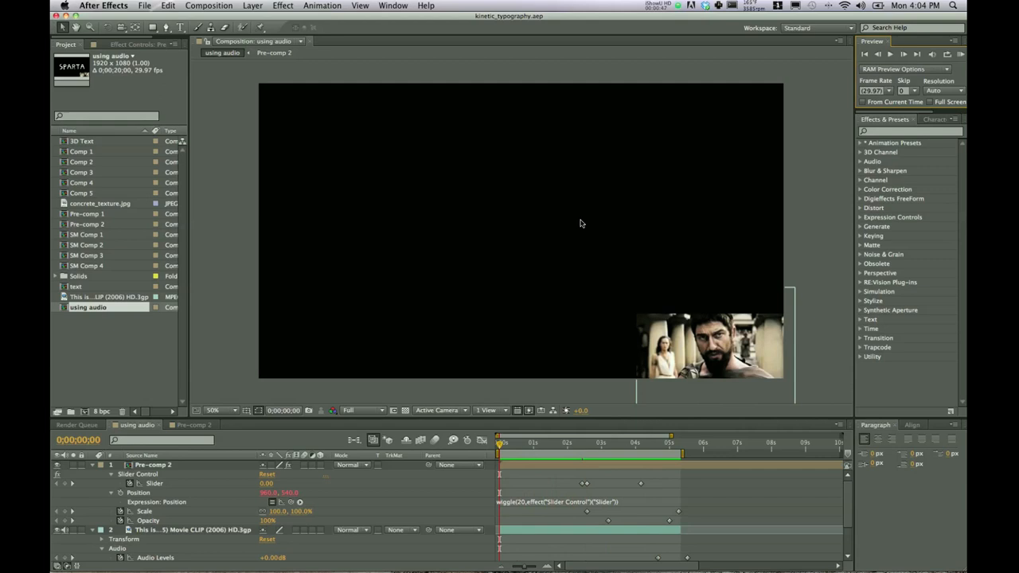
mouse_move(391, 275)
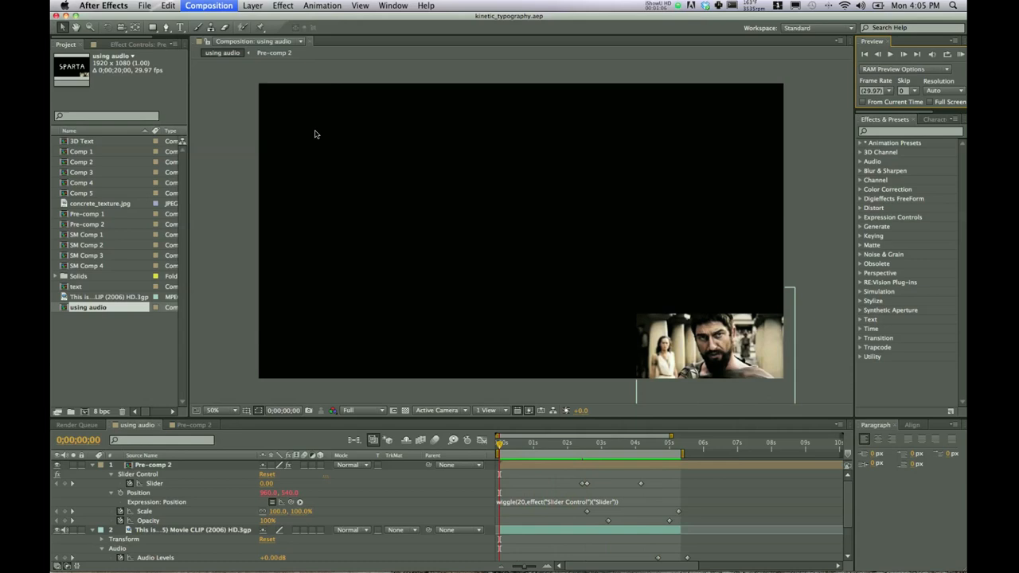
Create Comp 6 with the default HDTV 1080 (1920×1080) settings
left_click(209, 6)
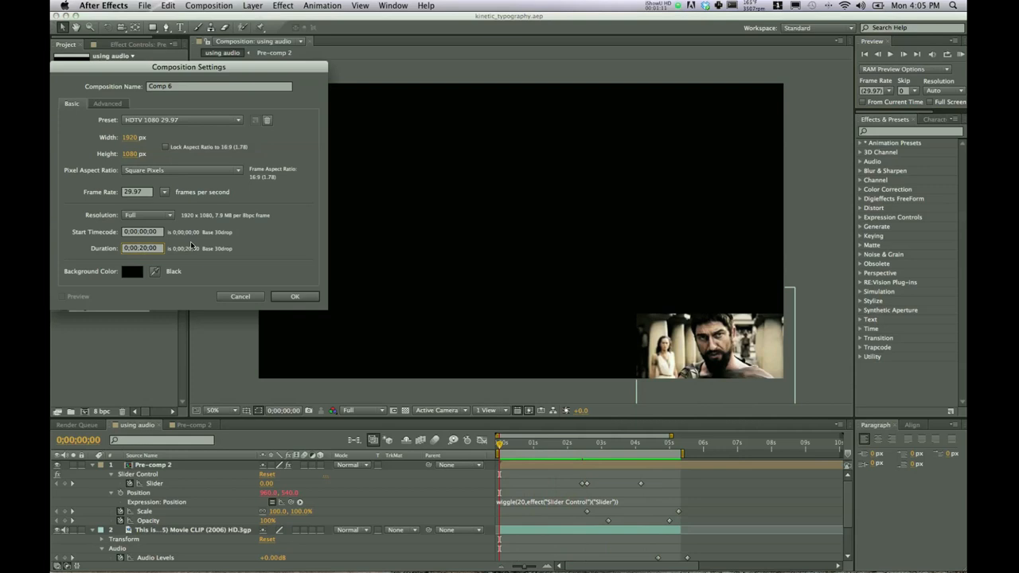
left_click(294, 297)
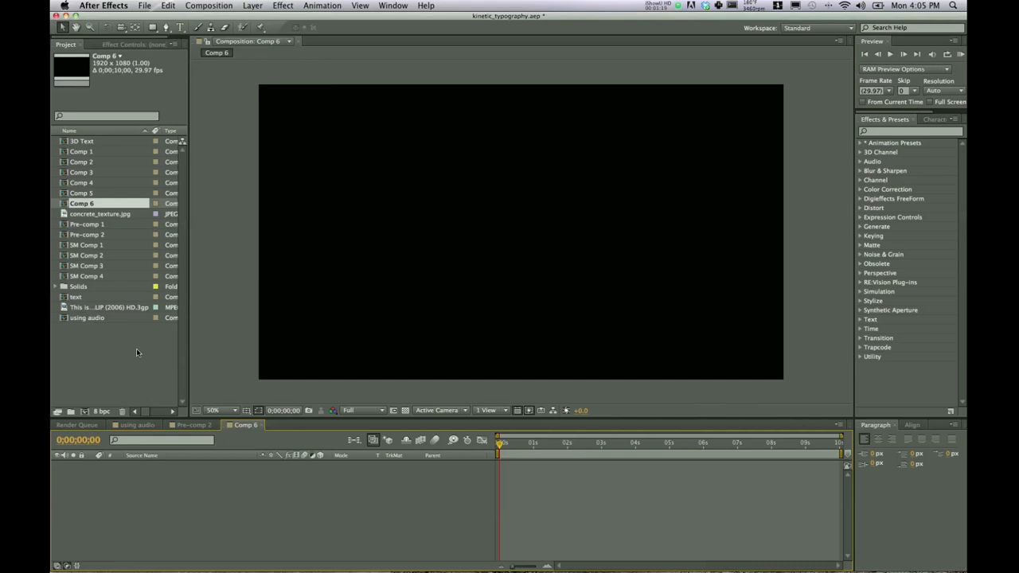
mouse_move(112, 310)
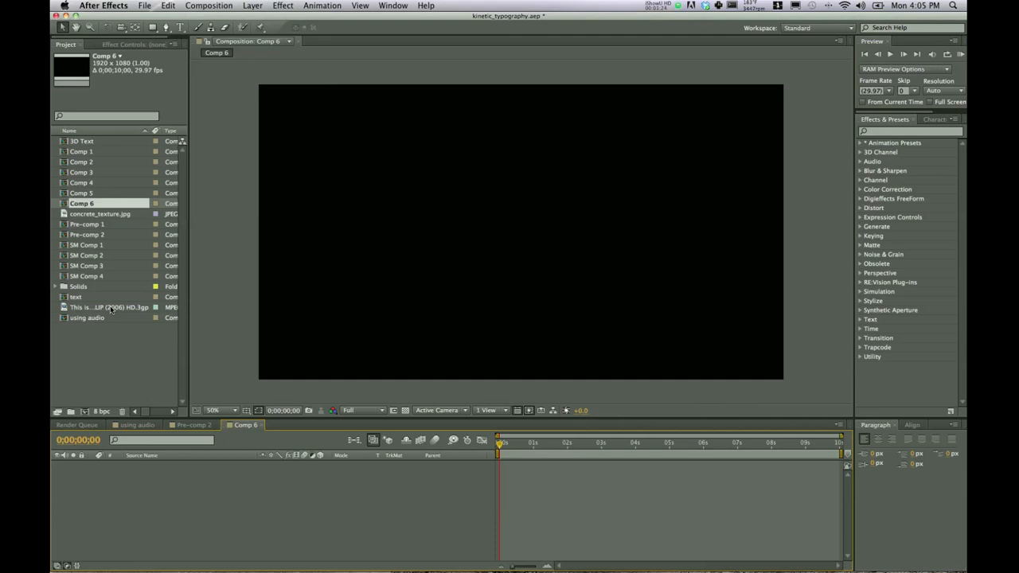
Drag the Sparta movie clip from the Project panel into the Comp 6 timeline
left_click(108, 307)
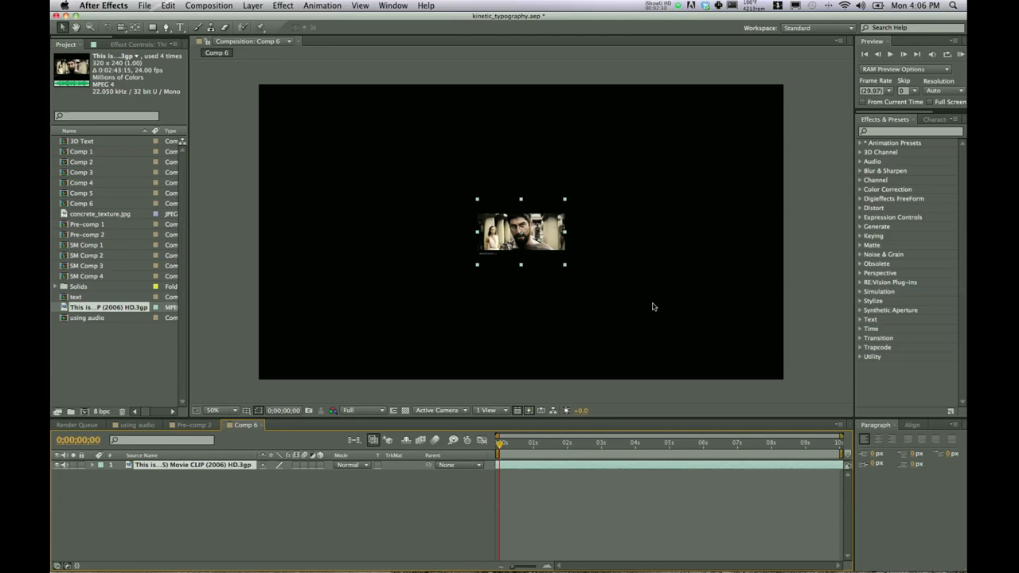
left_click(650, 443)
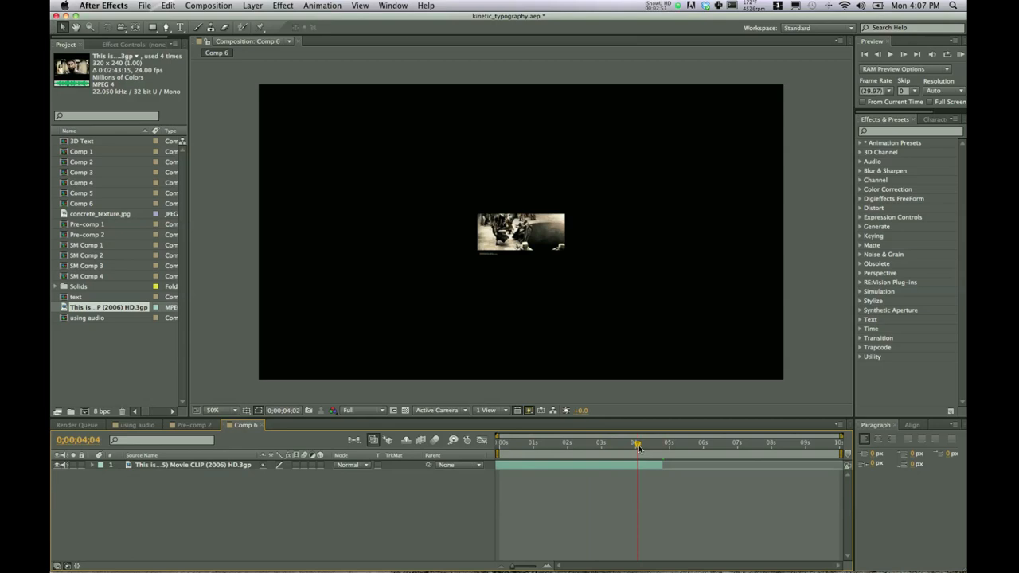
Scrub through the clip and reveal its Audio > Waveform to find the spoken line
left_click_drag(637, 445, 661, 445)
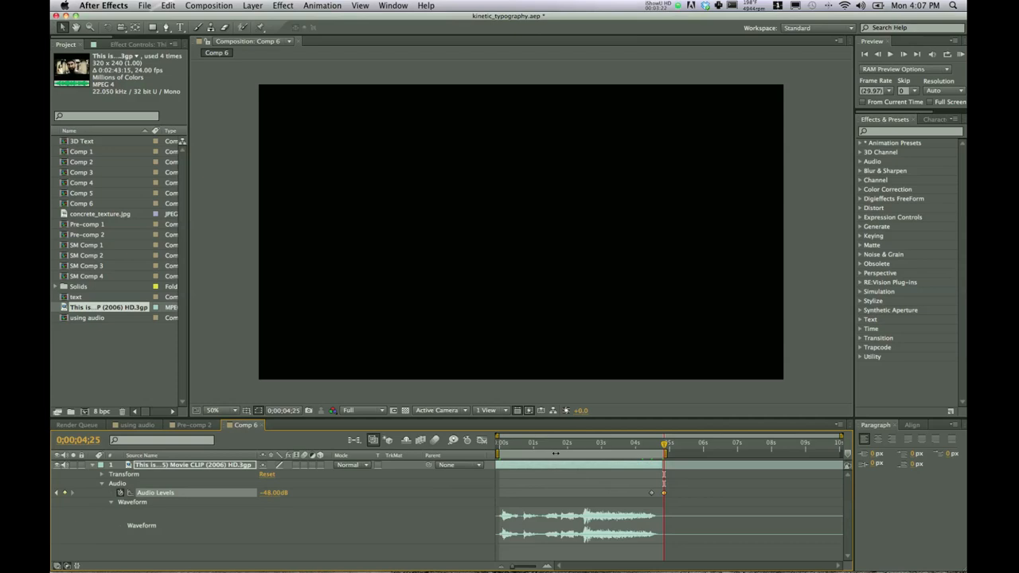
left_click(498, 443)
type("This")
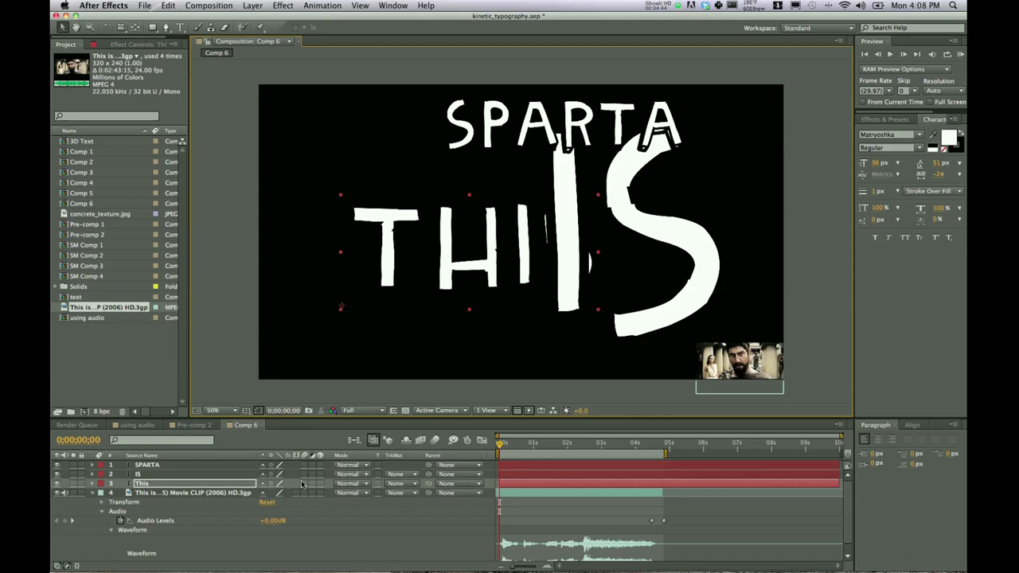
mouse_move(310, 472)
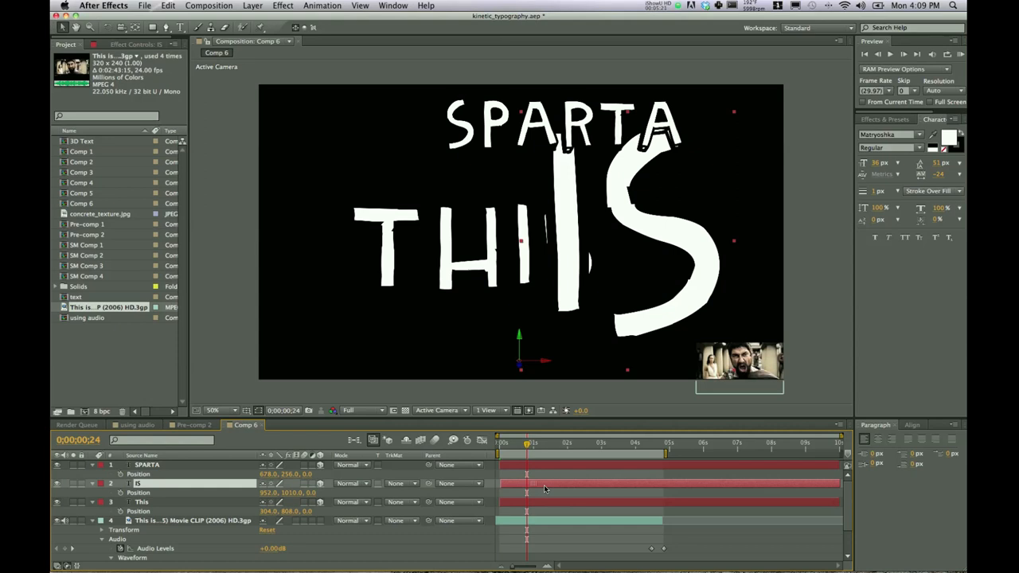
Move the time indicator later to stagger the text layers along the spoken line
left_click_drag(526, 442, 548, 443)
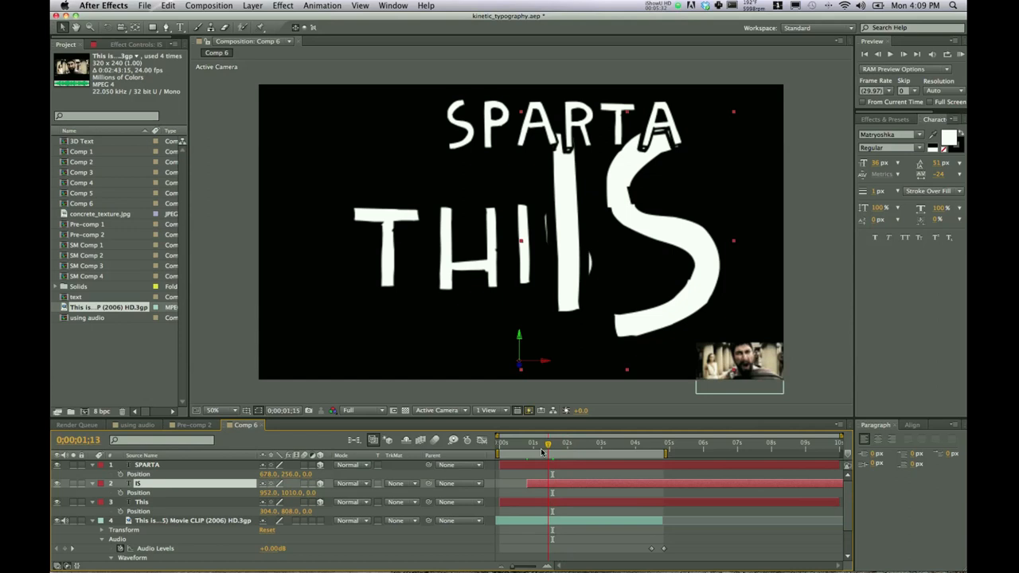
left_click(551, 443)
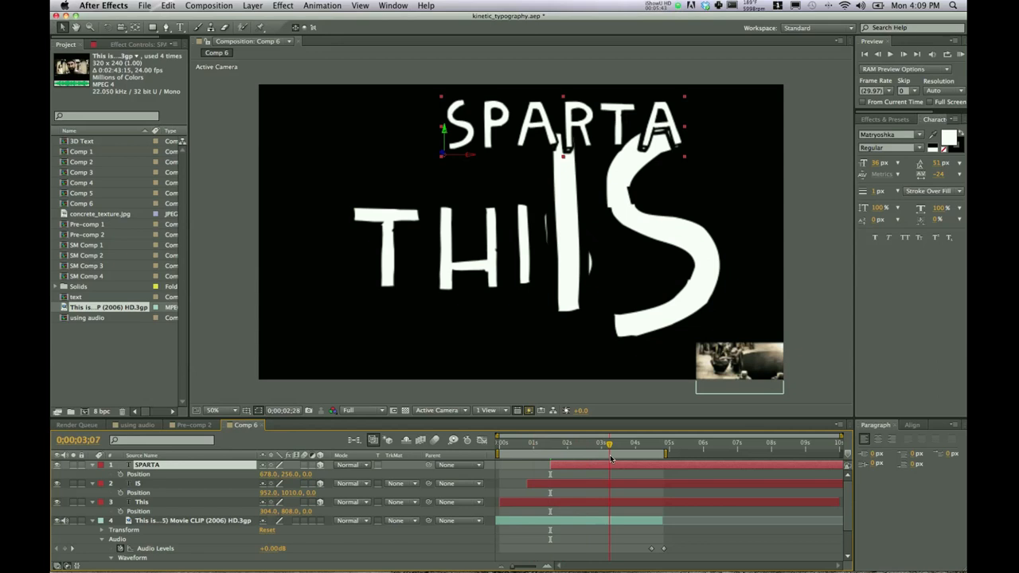
Keyframe THIS and IS Position from a large Z offset to their final spots
left_click(500, 443)
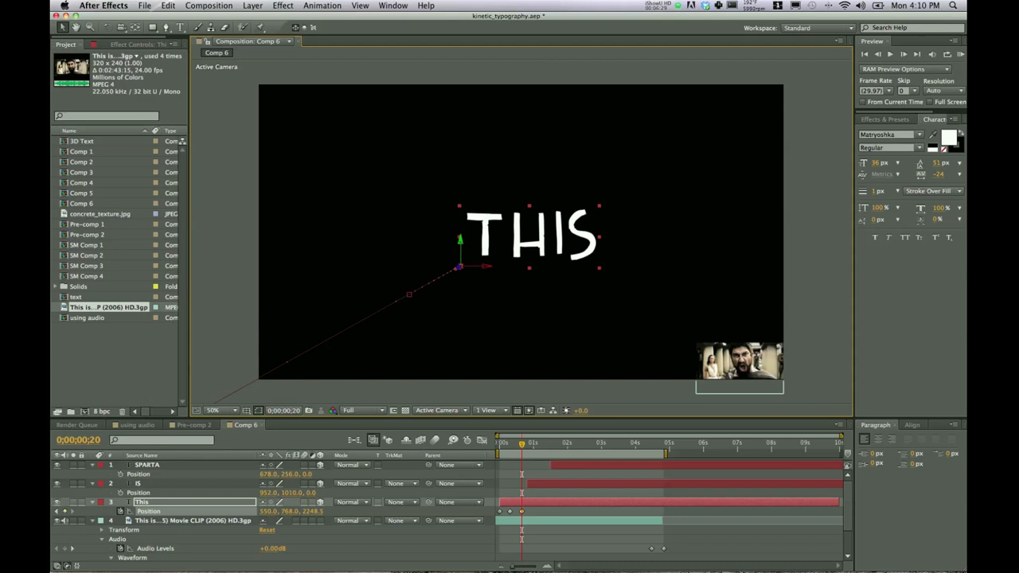
left_click(140, 484)
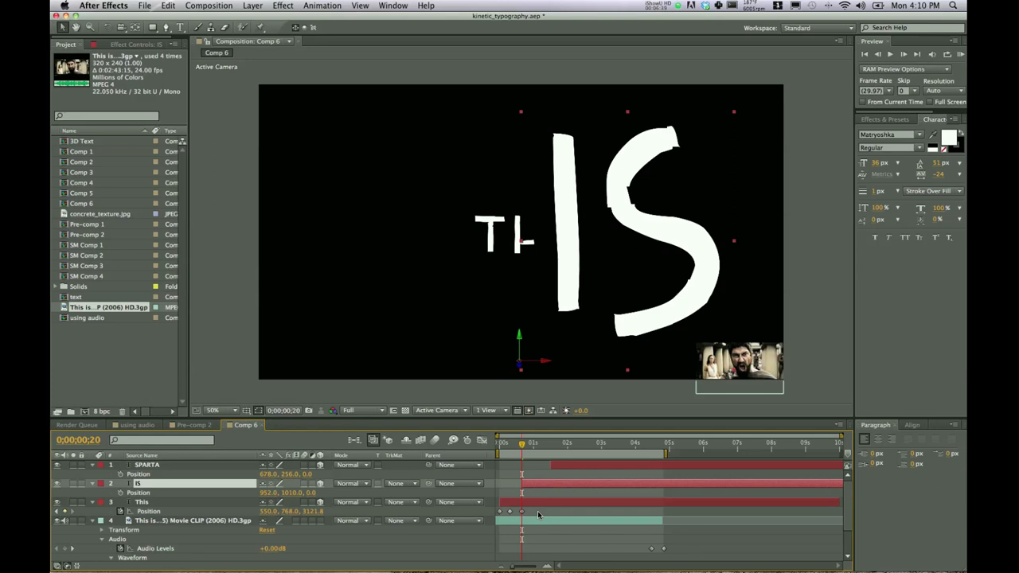
left_click(141, 502)
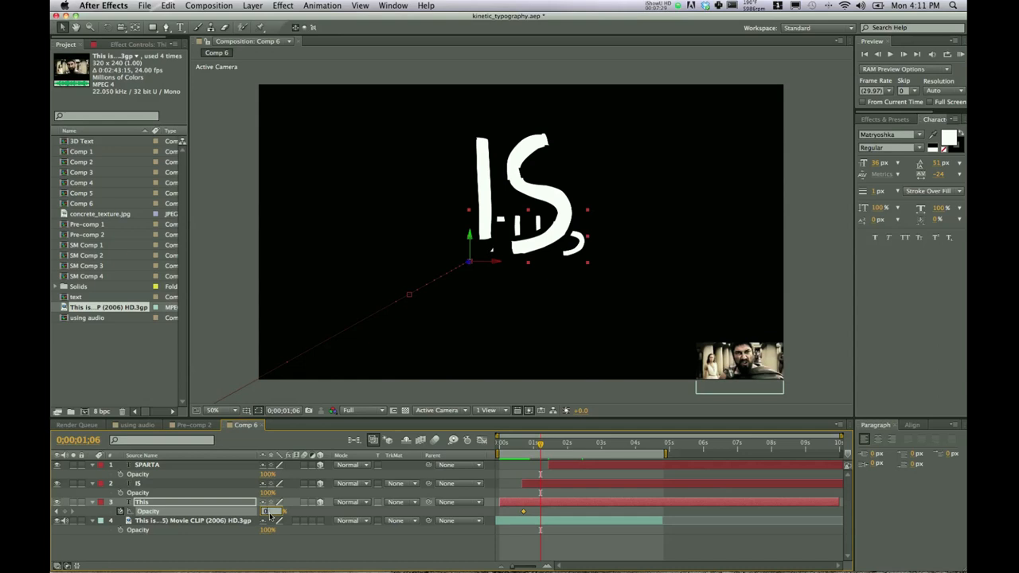
Keyframe Opacity from 0% to 100% so the word fades in as it arrives
left_click(102, 485)
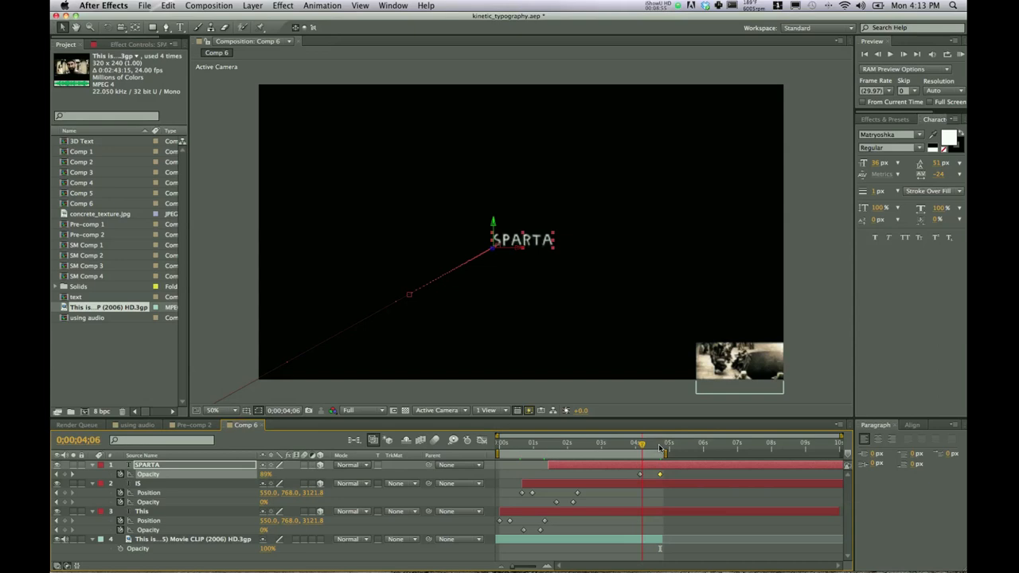
Curve SPARTA's motion path from the lower left and scrub to preview its flight
left_click(531, 443)
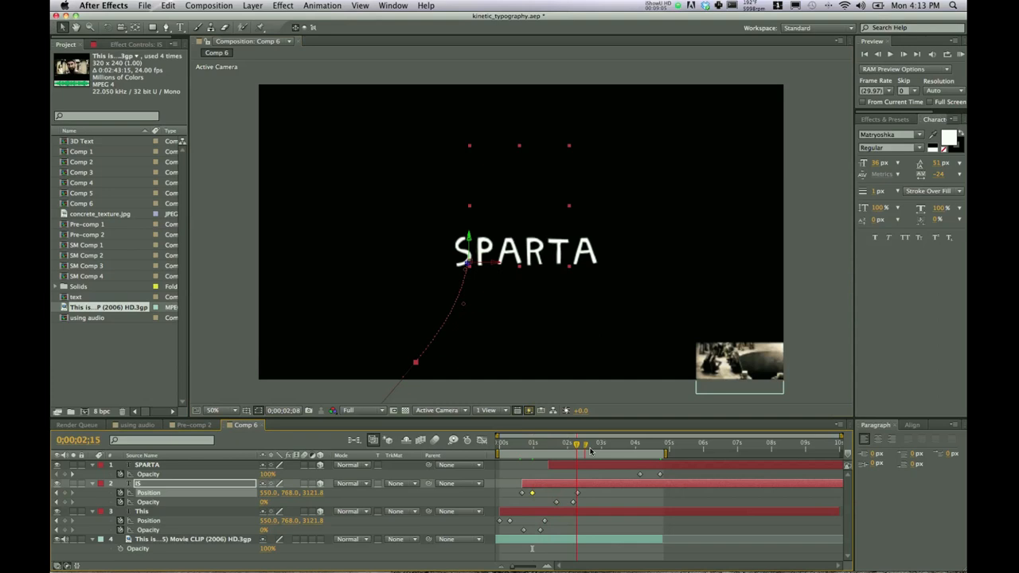
left_click_drag(576, 443, 589, 442)
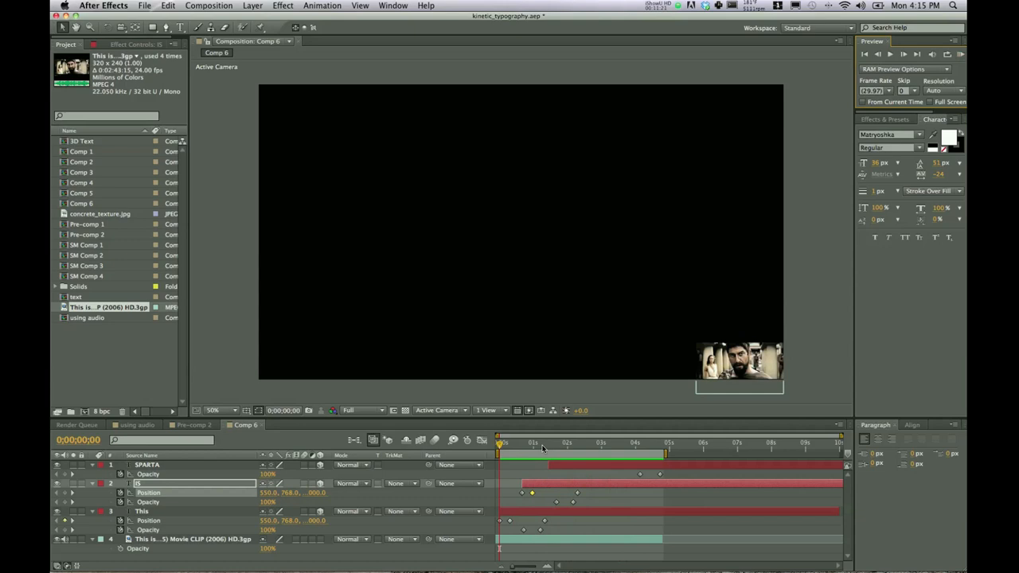
Keyframe IS Position so it swoops from the lower left toward the camera
left_click(529, 443)
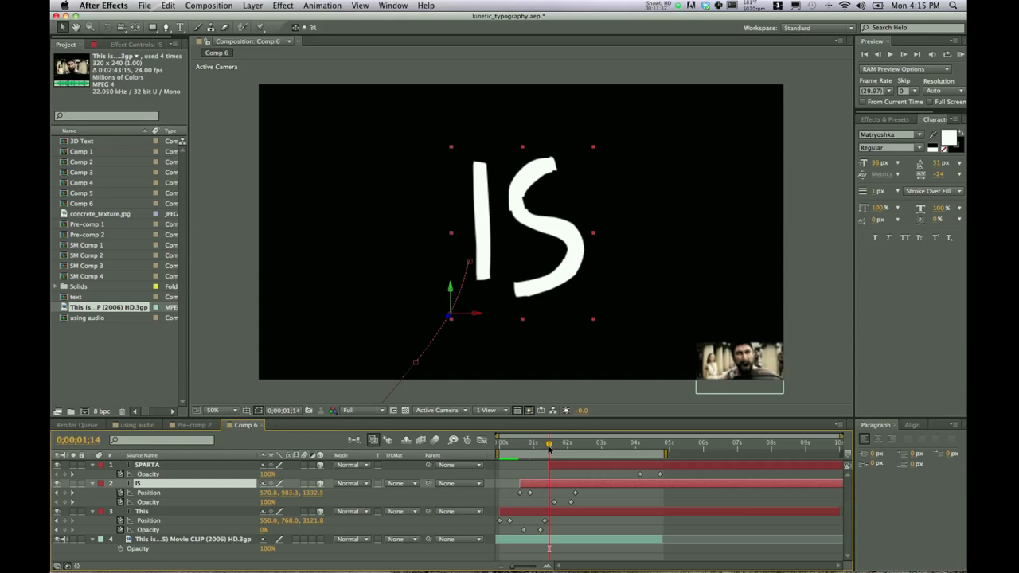
left_click(548, 443)
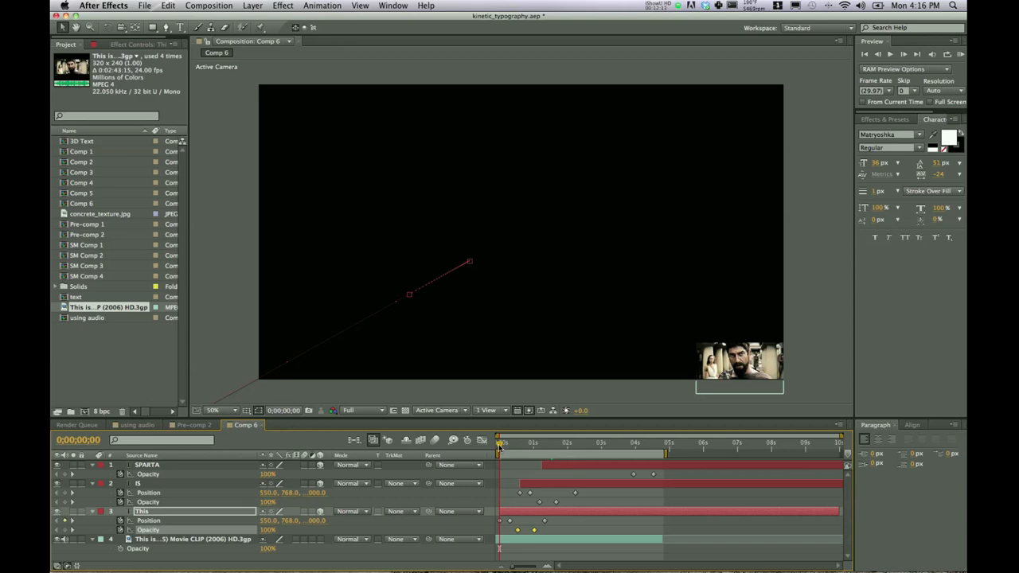
mouse_move(500, 446)
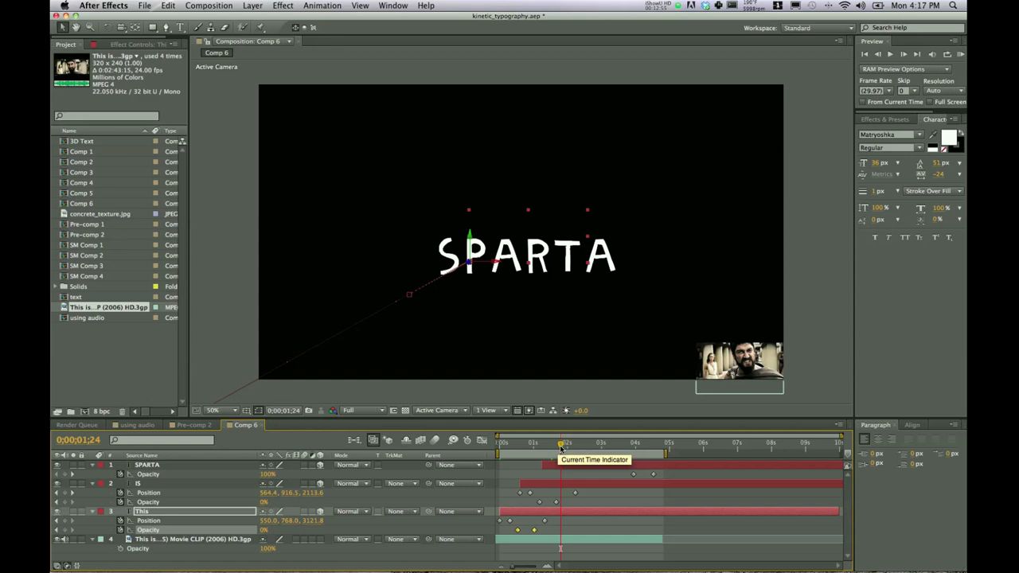
Scrub back to where THIS appears to check its Opacity fade-in
left_click_drag(561, 443, 526, 443)
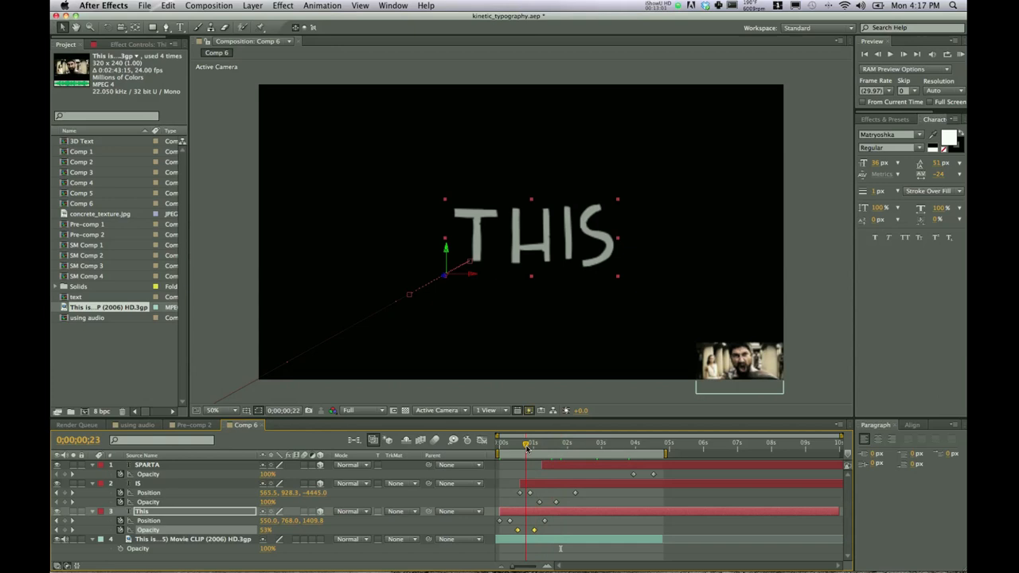
Preview THIS fading in, then drag the movie clip's Scale up to enlarge it
left_click_drag(528, 443, 586, 443)
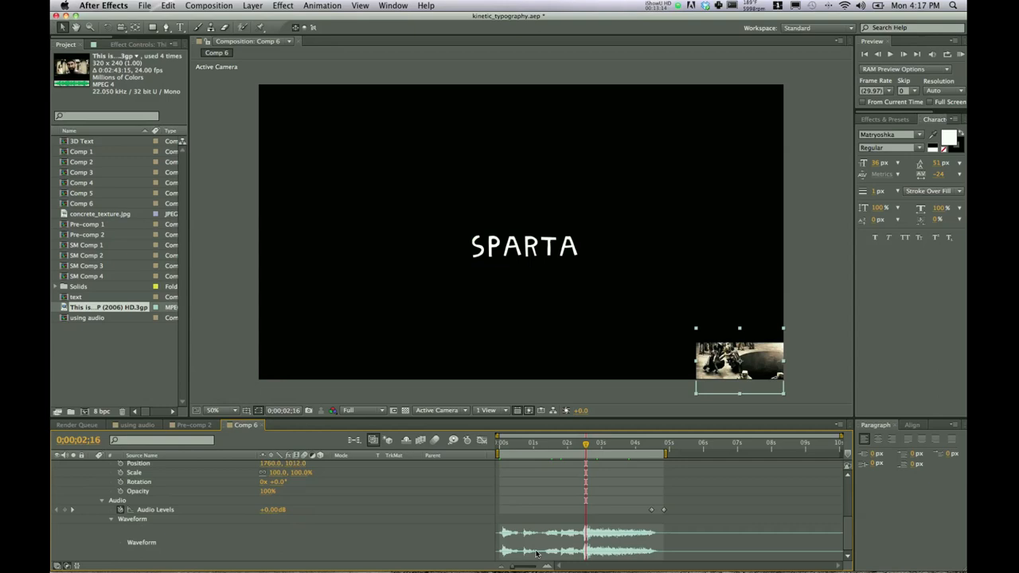
left_click(593, 442)
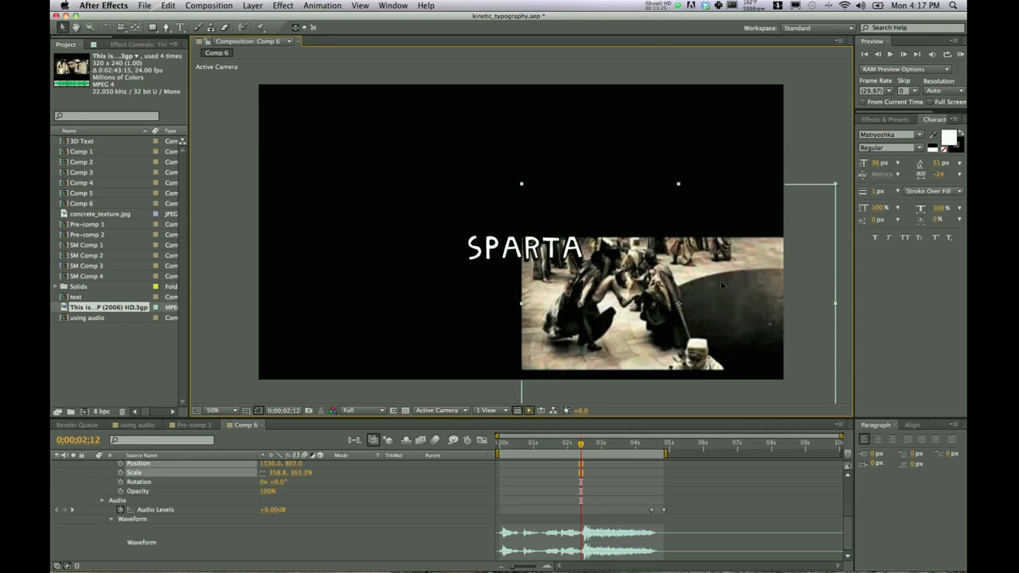
left_click_drag(579, 443, 585, 443)
type("slider")
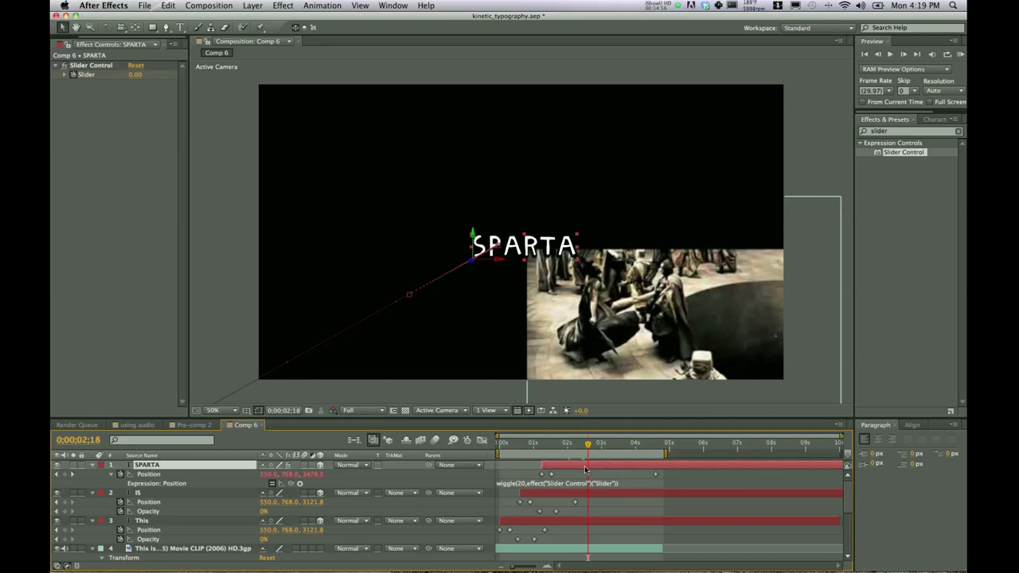
Keyframe the Slider Control on SPARTA: 0 before the kick, raised value at the kick
left_click(111, 465)
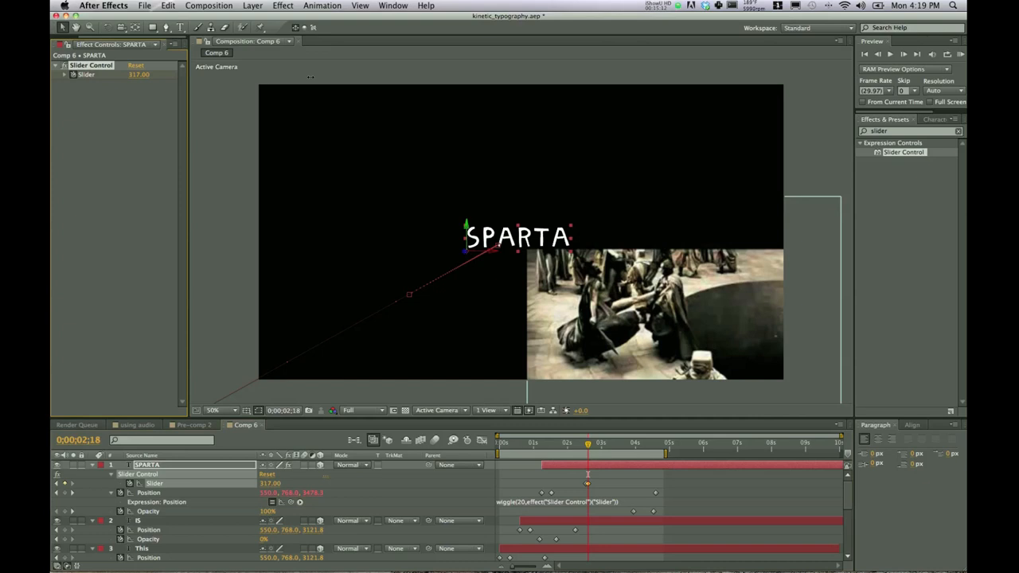
left_click_drag(143, 75, 141, 75)
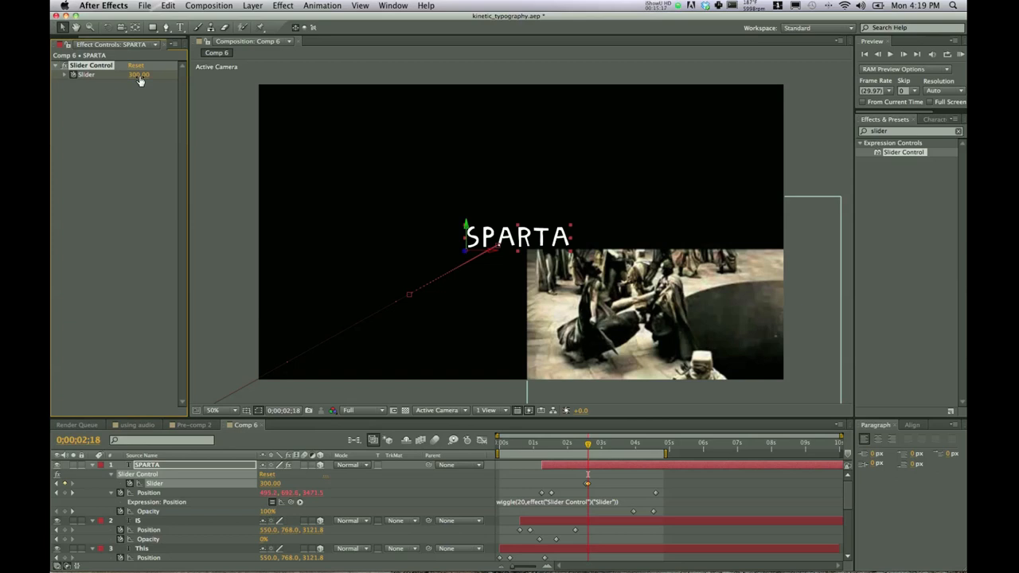
left_click(661, 443)
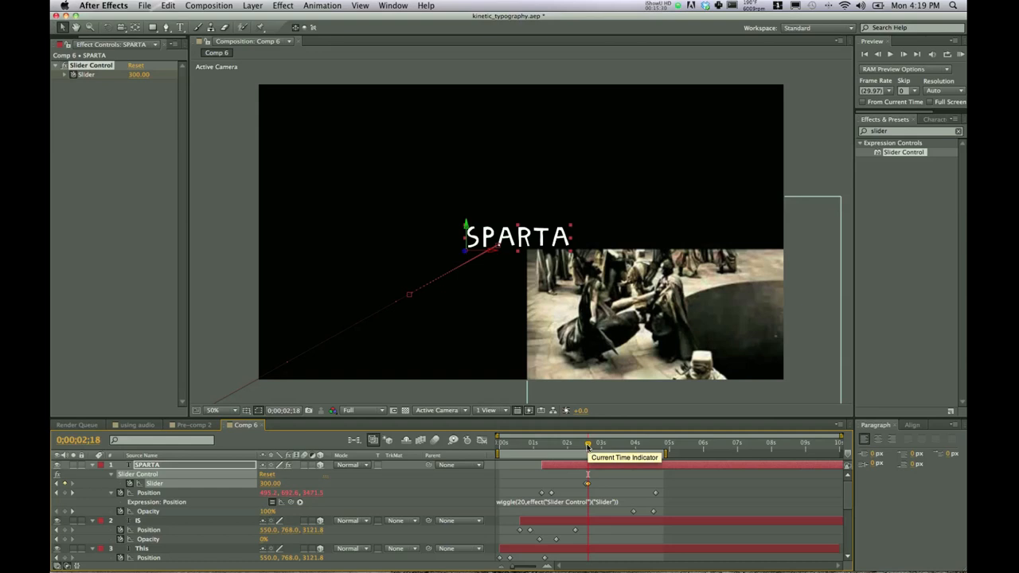
Scrub the timeline around the kick to preview SPARTA wiggling over time
left_click_drag(587, 443, 629, 443)
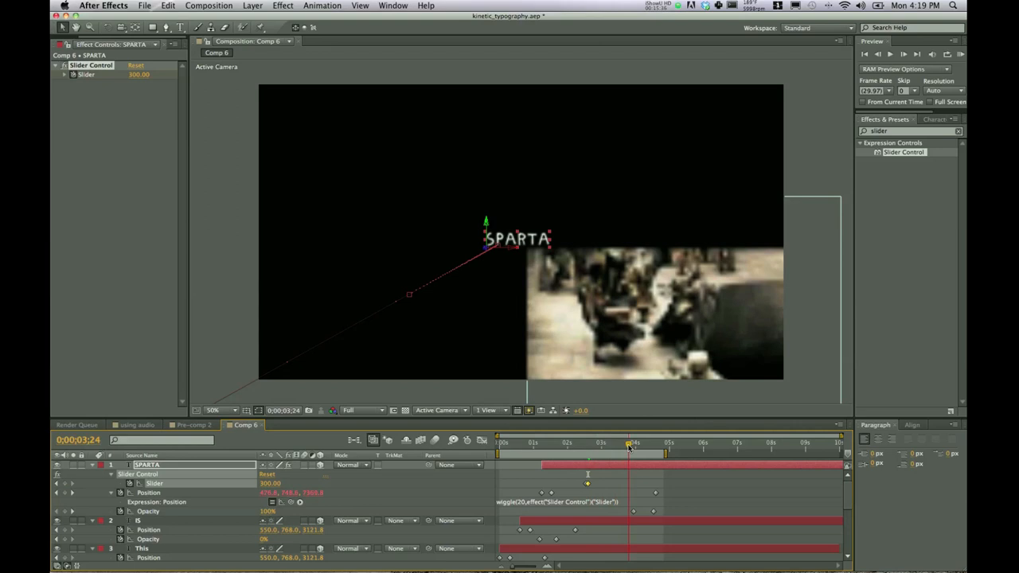
left_click_drag(634, 443, 620, 443)
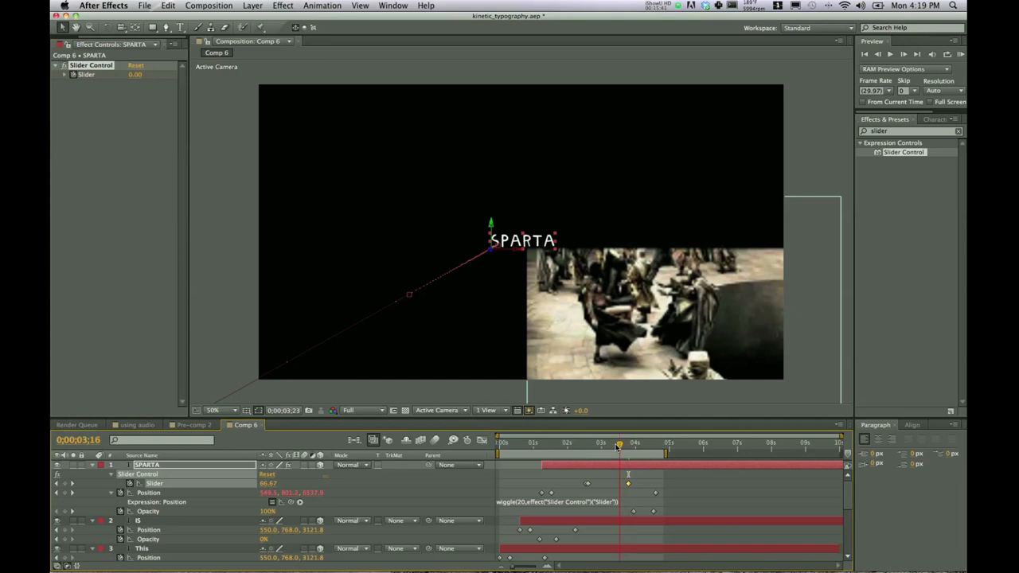
left_click_drag(618, 443, 637, 443)
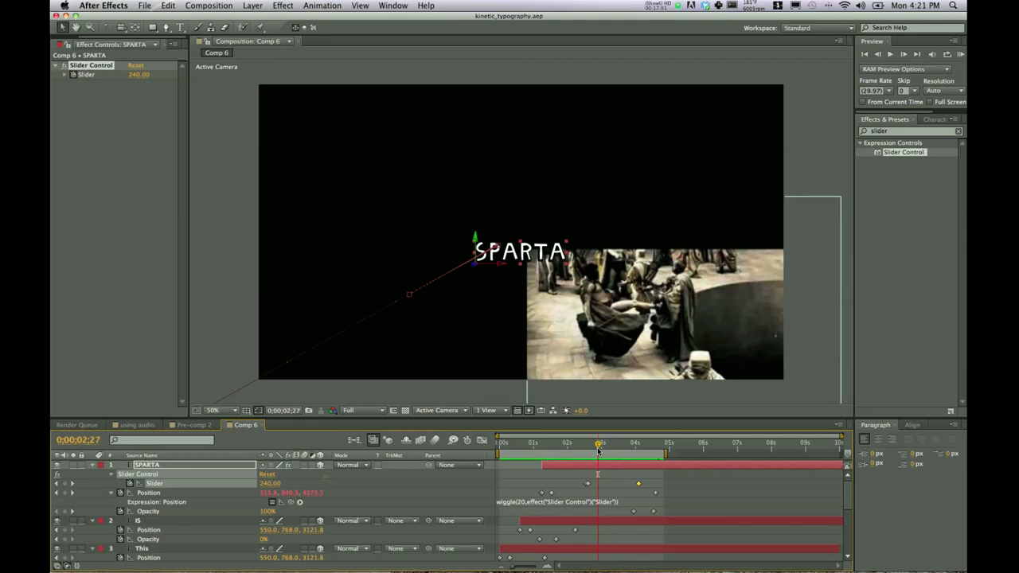
Set the Slider keyframe to 240 at the kick and hide the movie clip's video
left_click(58, 463)
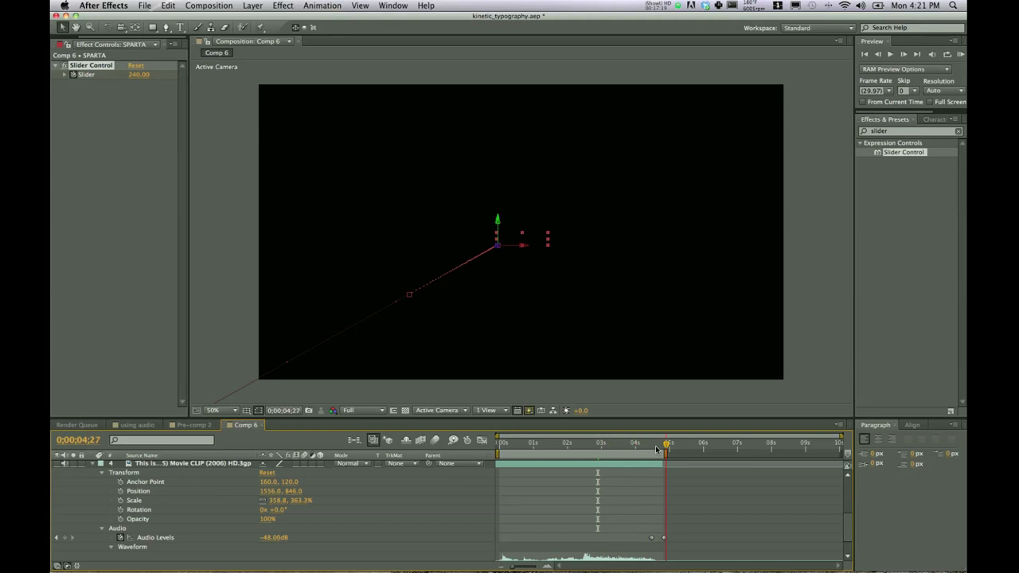
left_click(552, 443)
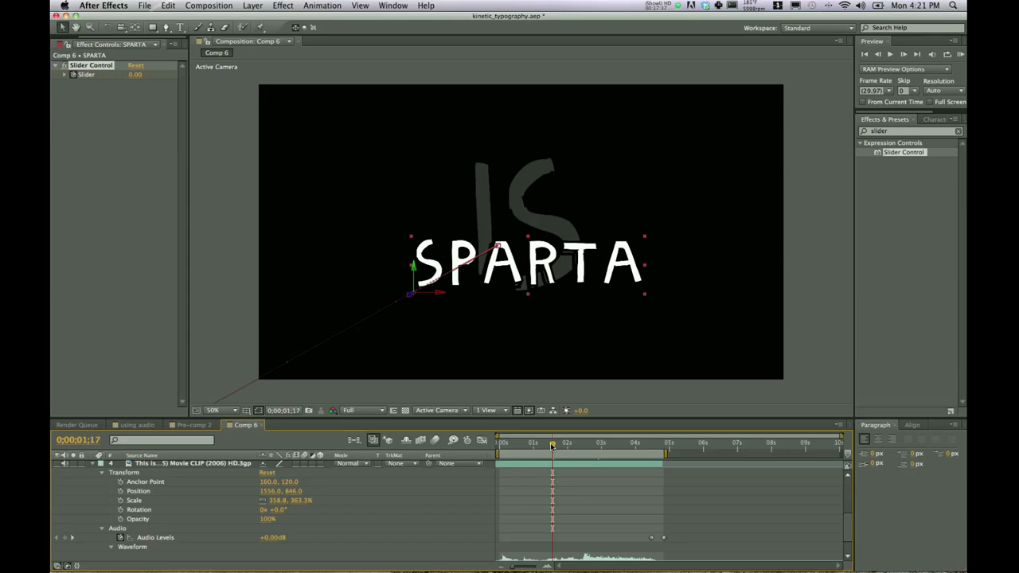